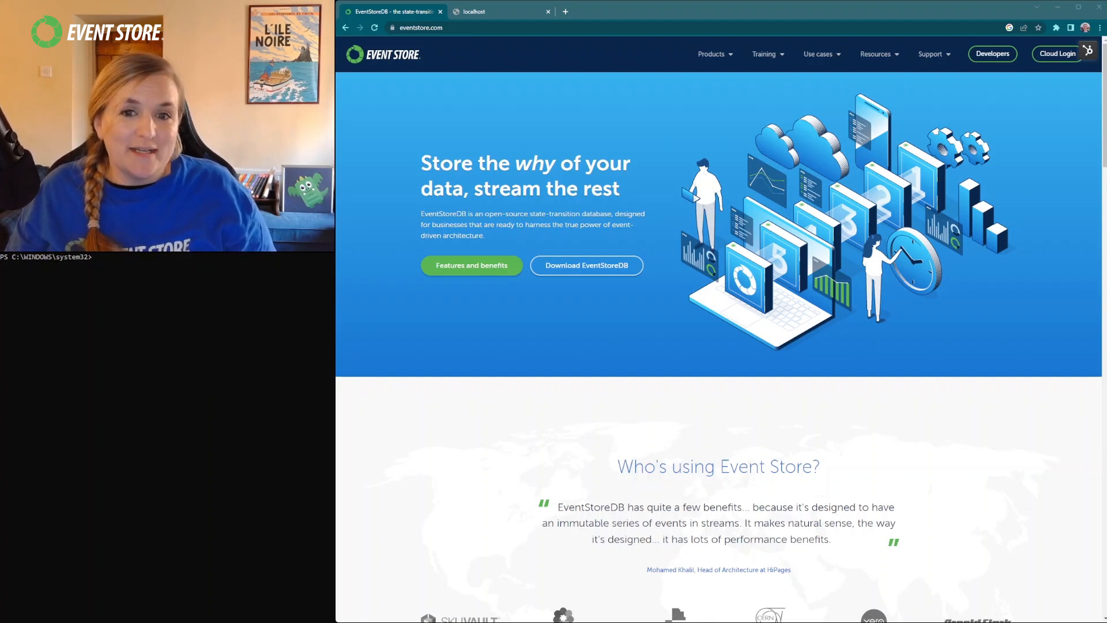
# Install the eventstore-oss Chocolatey package, approving its chocolateyinstall.ps1 script with 'y'
pyautogui.write('chocolatey install eventstore-oss')
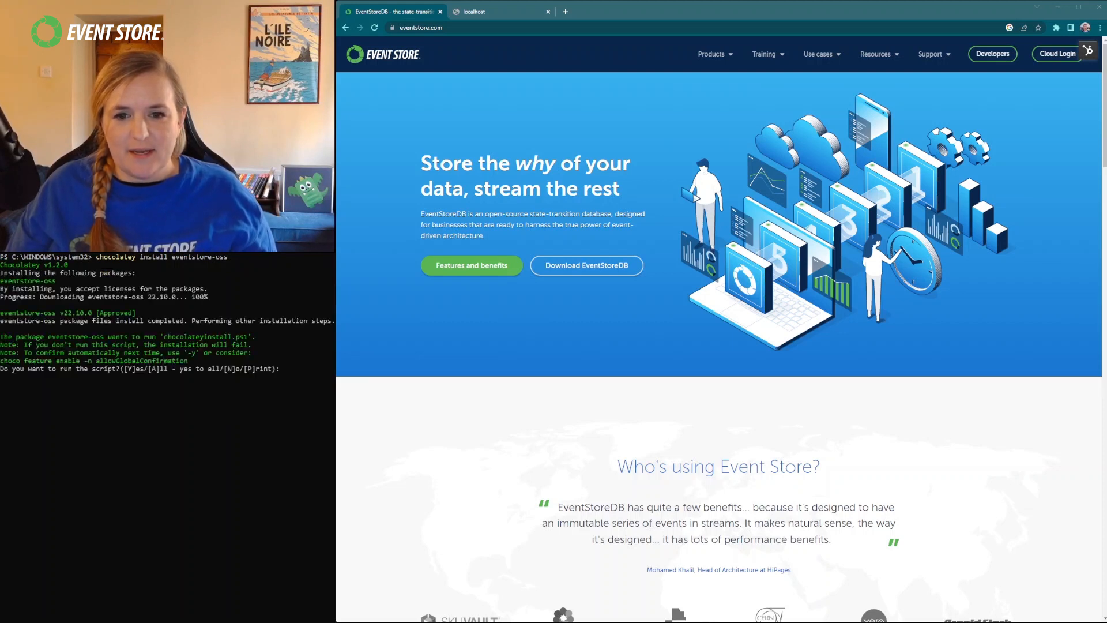
pyautogui.write('y')
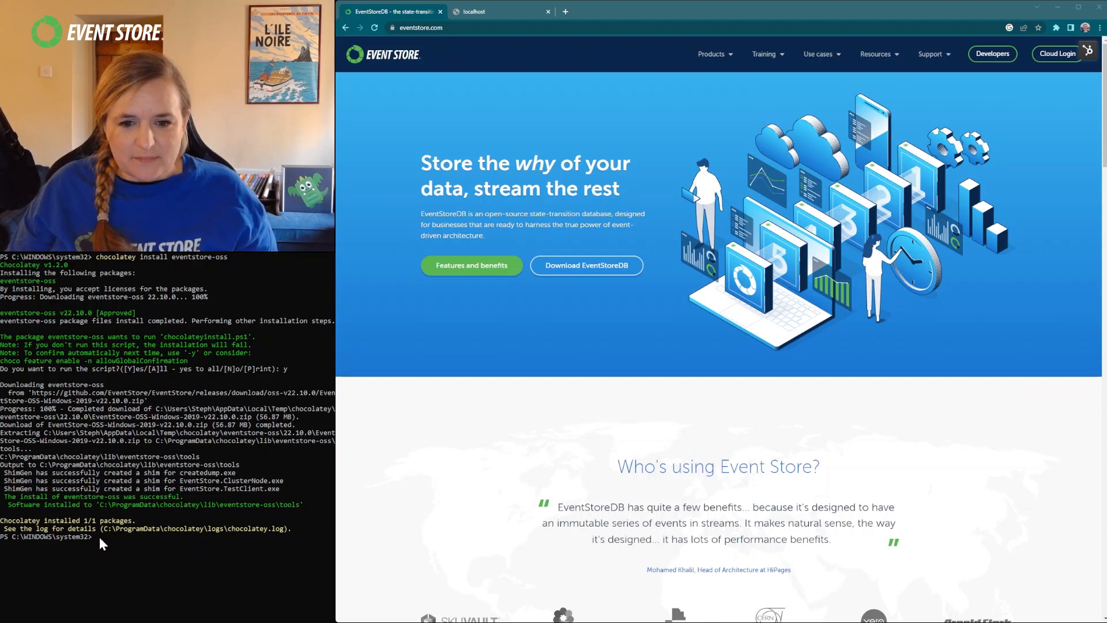
# Start the EventStoreDB node in dev mode with 'EventStore.ClusterNode.exe --dev'
pyautogui.write('EventStore.ClusterNode.exe --dev')
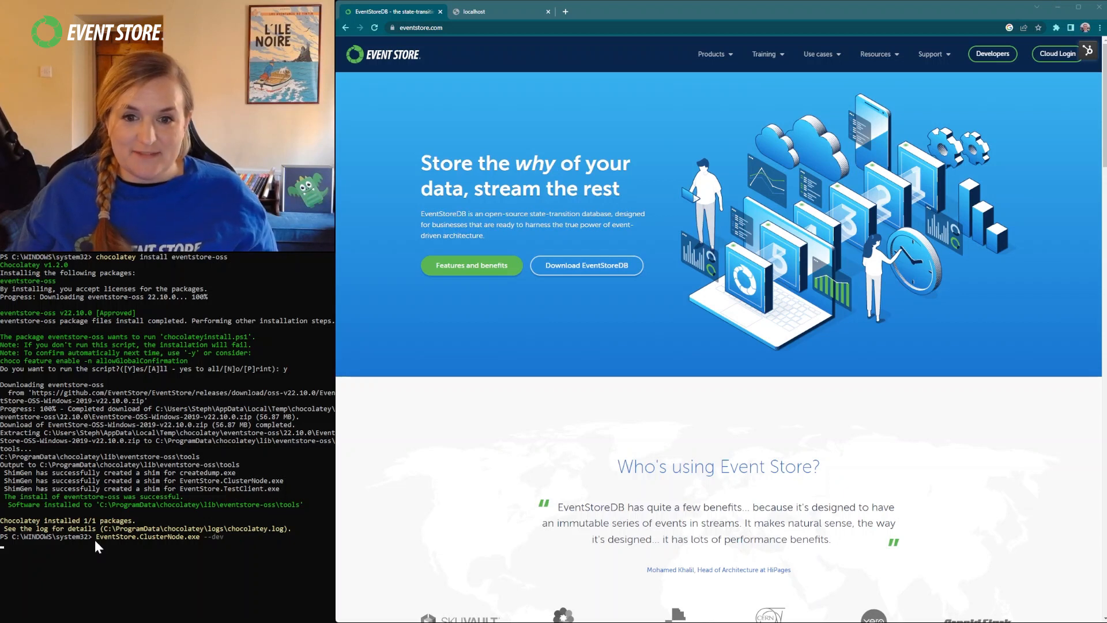
pyautogui.moveTo(143, 586)
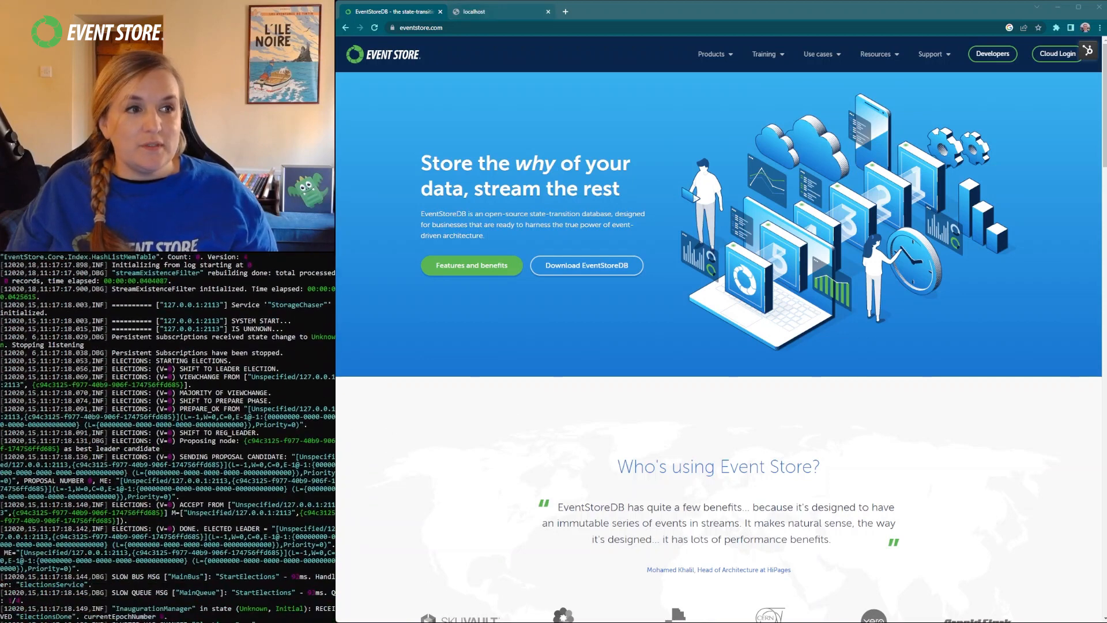
# Load the Event Store Dashboard at localhost:2113/web/index.html in the browser
pyautogui.click(488, 12)
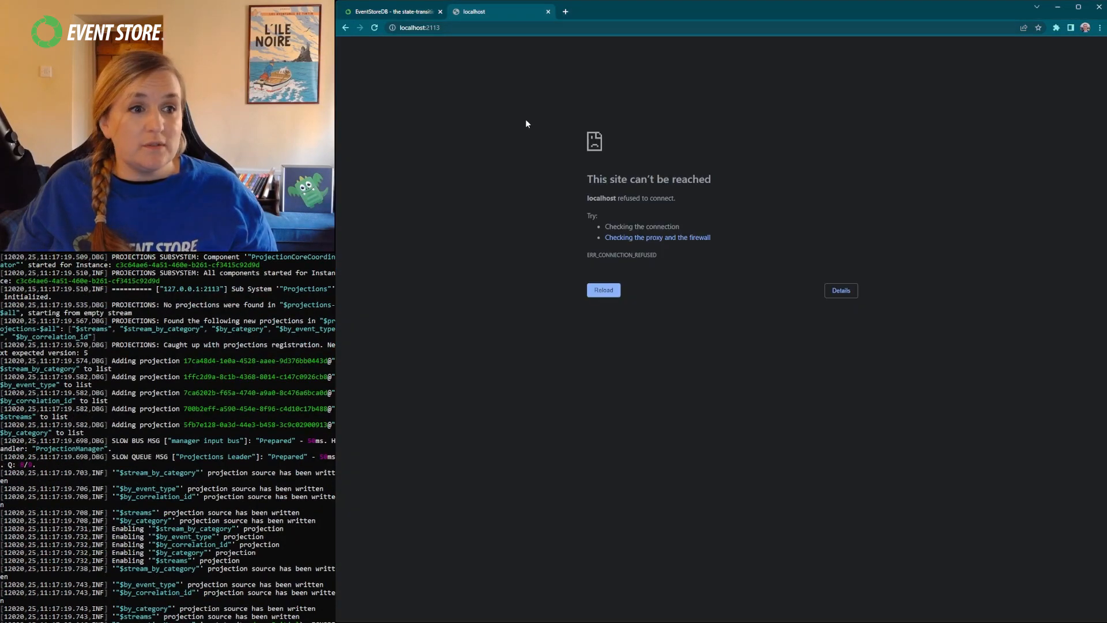
pyautogui.click(374, 28)
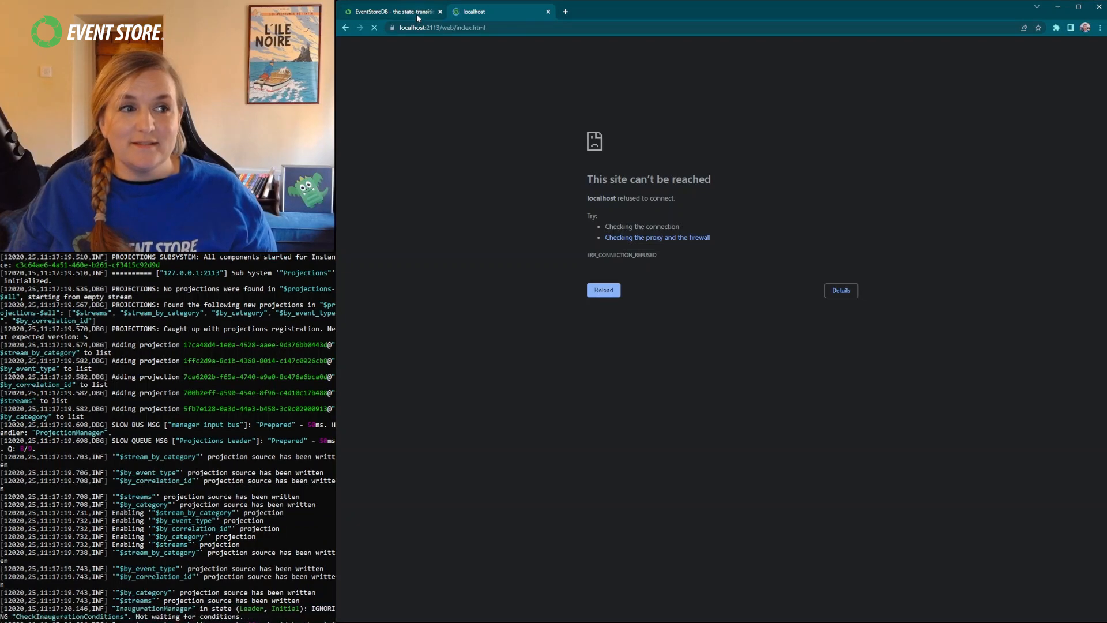
pyautogui.click(602, 290)
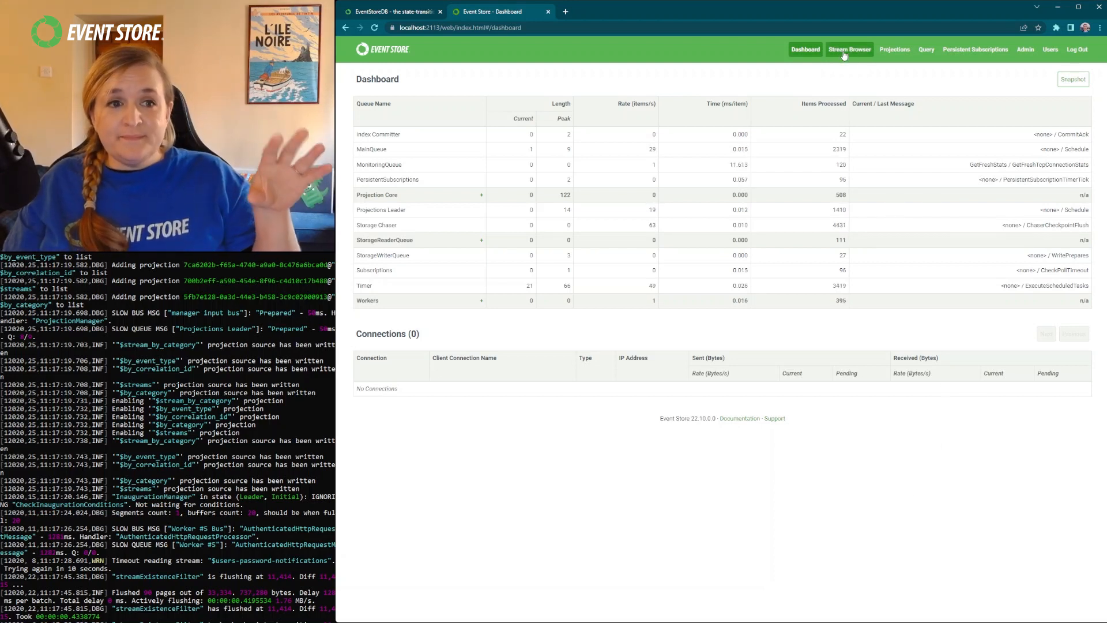
# Open the Stream Browser listing recently changed streams like $all and $users
pyautogui.click(848, 50)
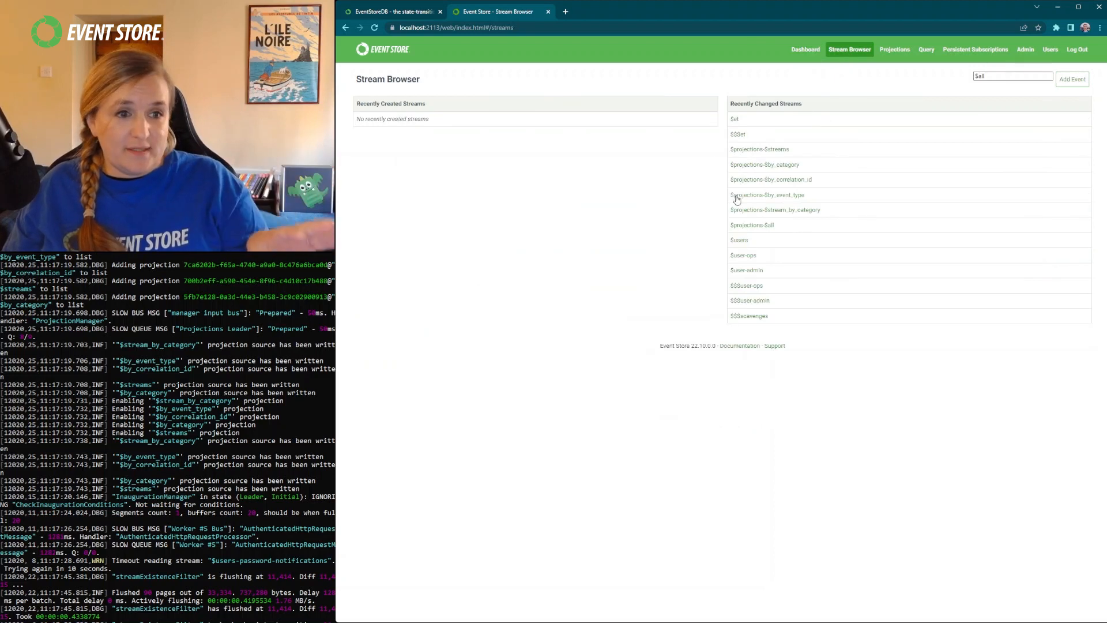
pyautogui.moveTo(736, 307)
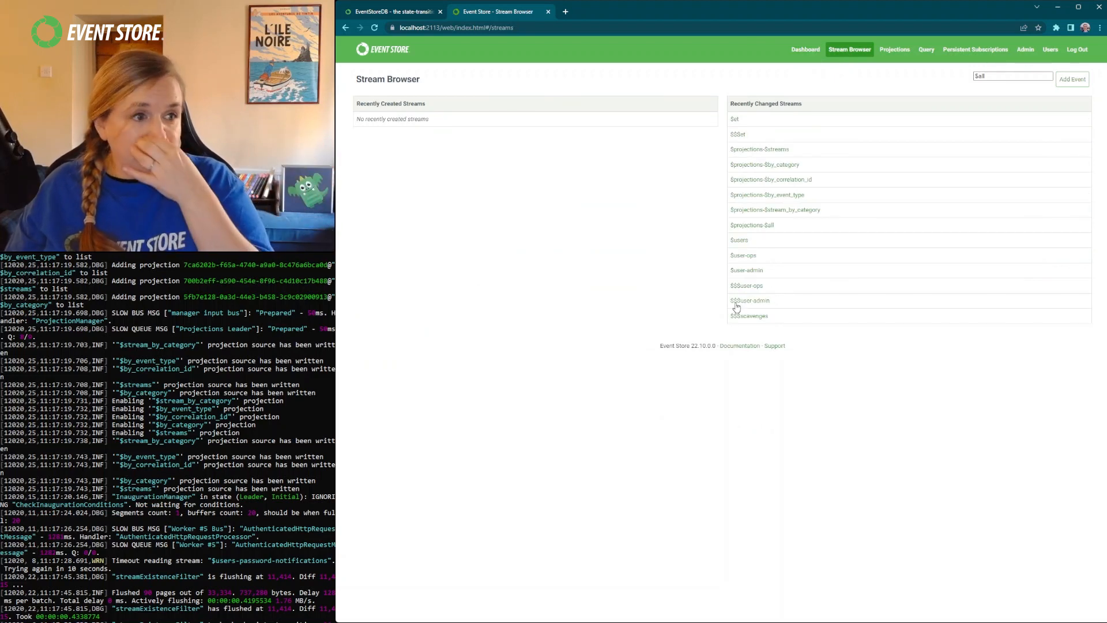
pyautogui.moveTo(894, 49)
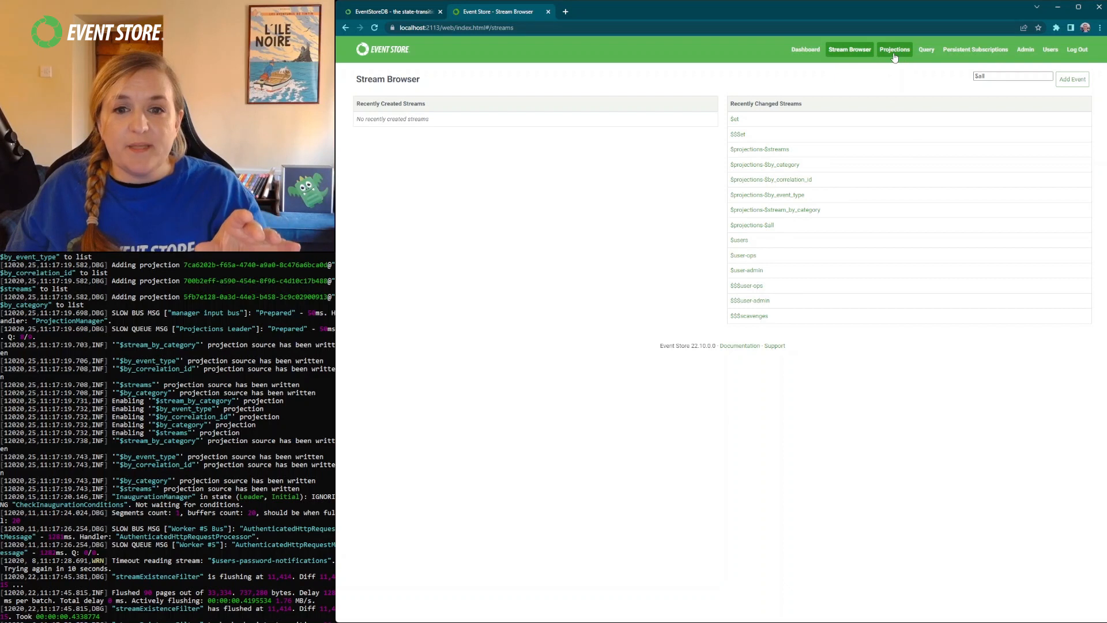
pyautogui.moveTo(975, 49)
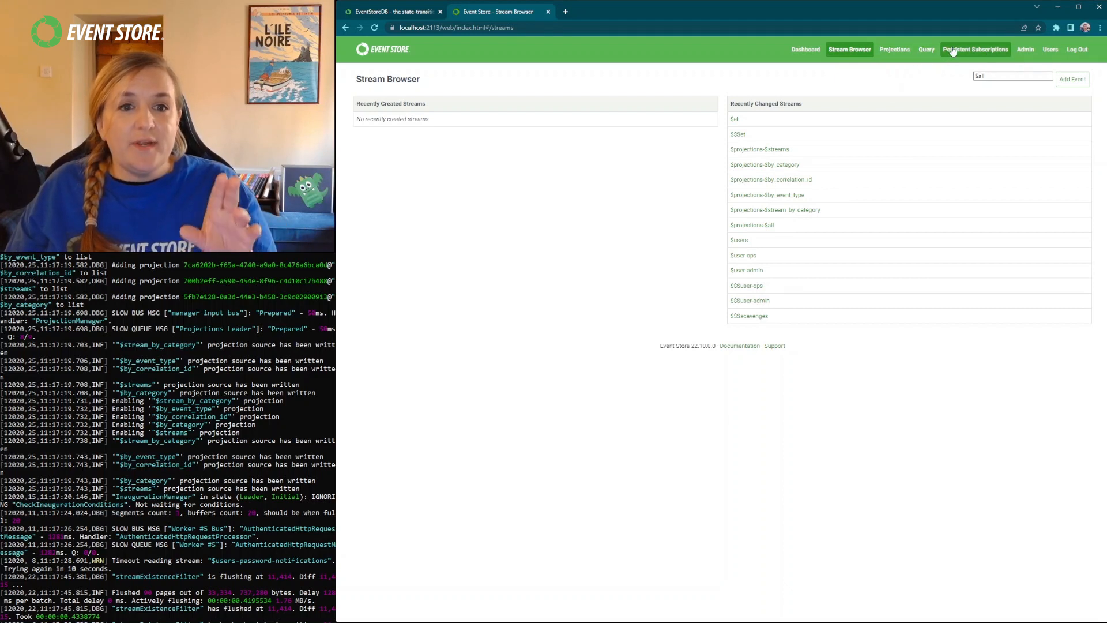
pyautogui.moveTo(1037, 77)
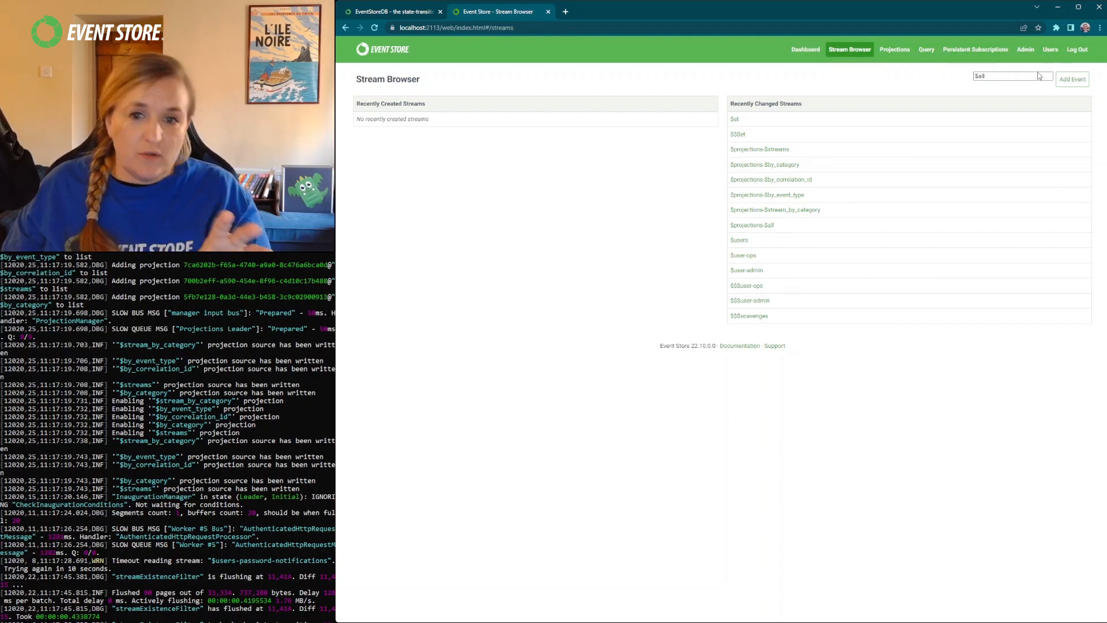
pyautogui.moveTo(717, 290)
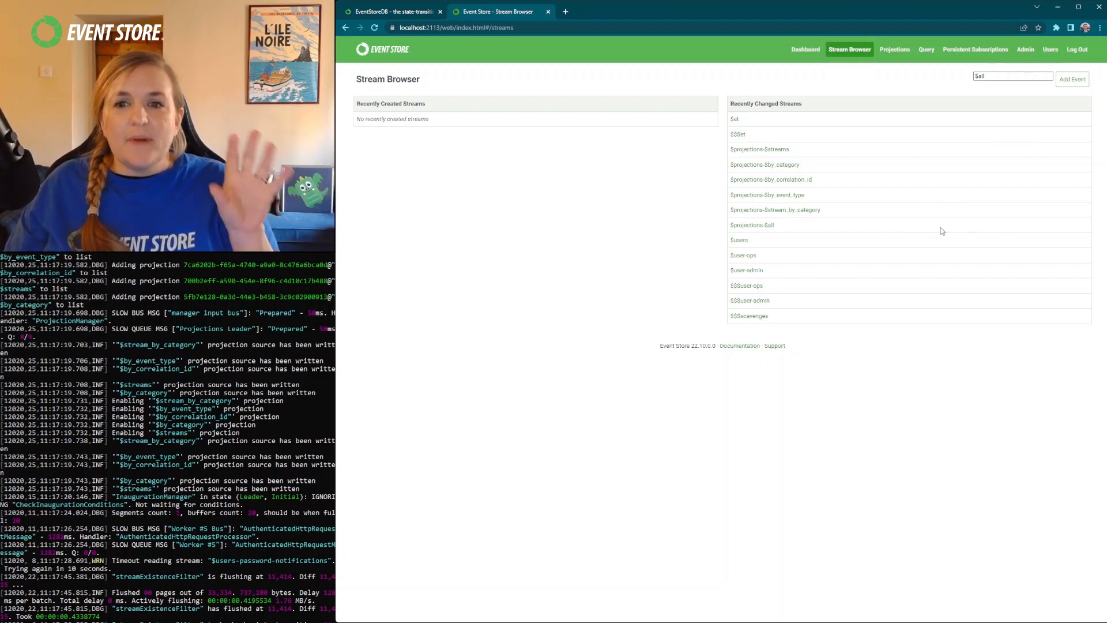
pyautogui.moveTo(683, 205)
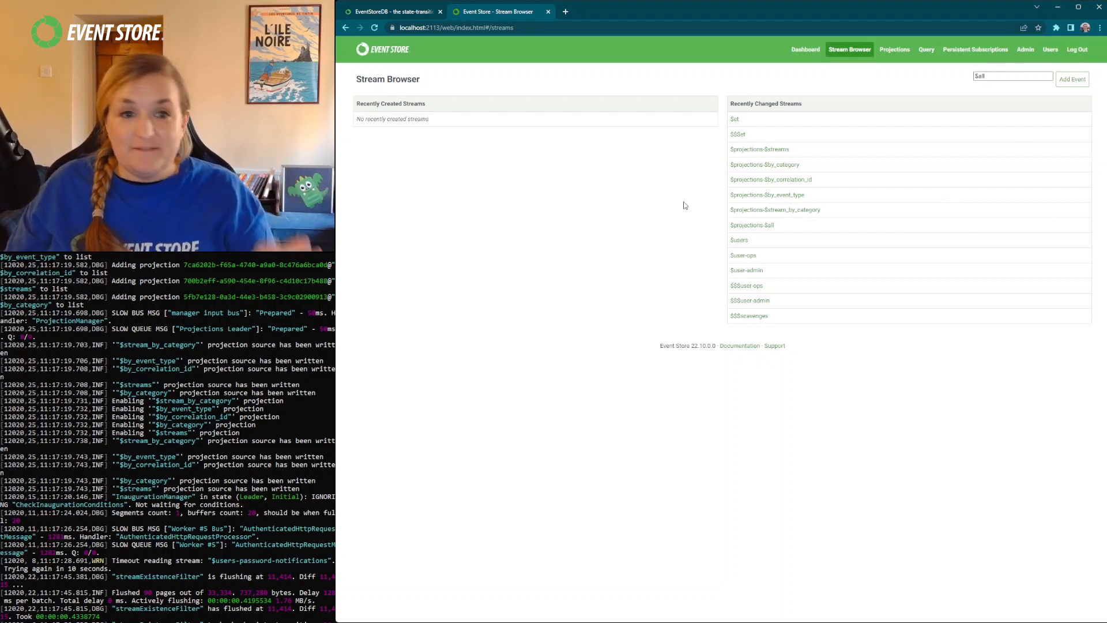
pyautogui.moveTo(1071, 84)
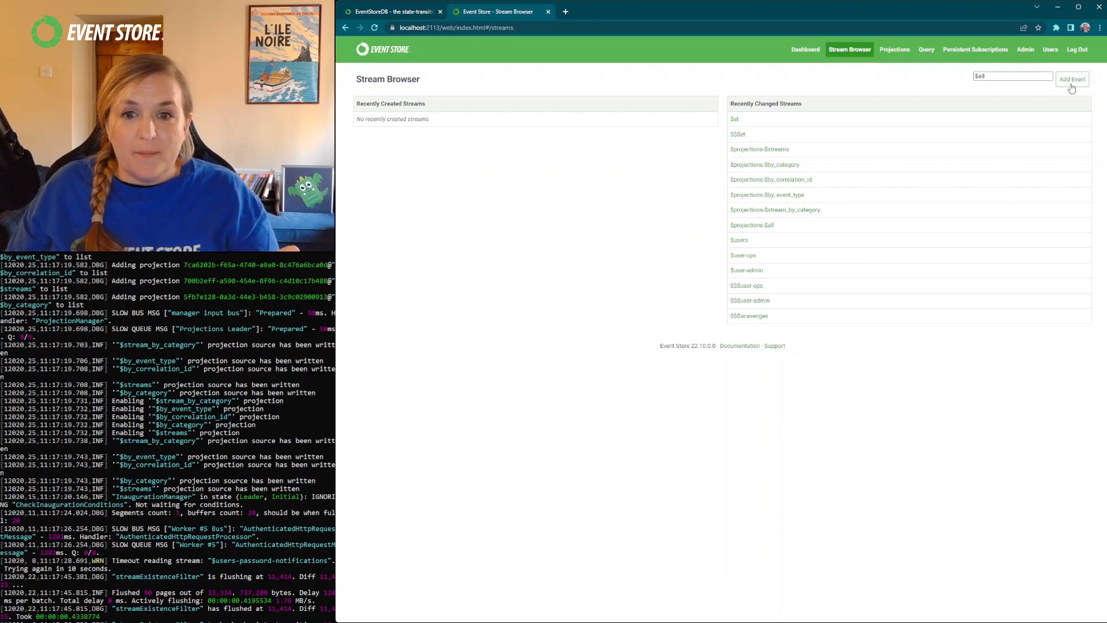
# Fill a New Event form: stream Order-123, type OrderShipped, data {"greeting":"Hello, world!"}
pyautogui.click(1071, 79)
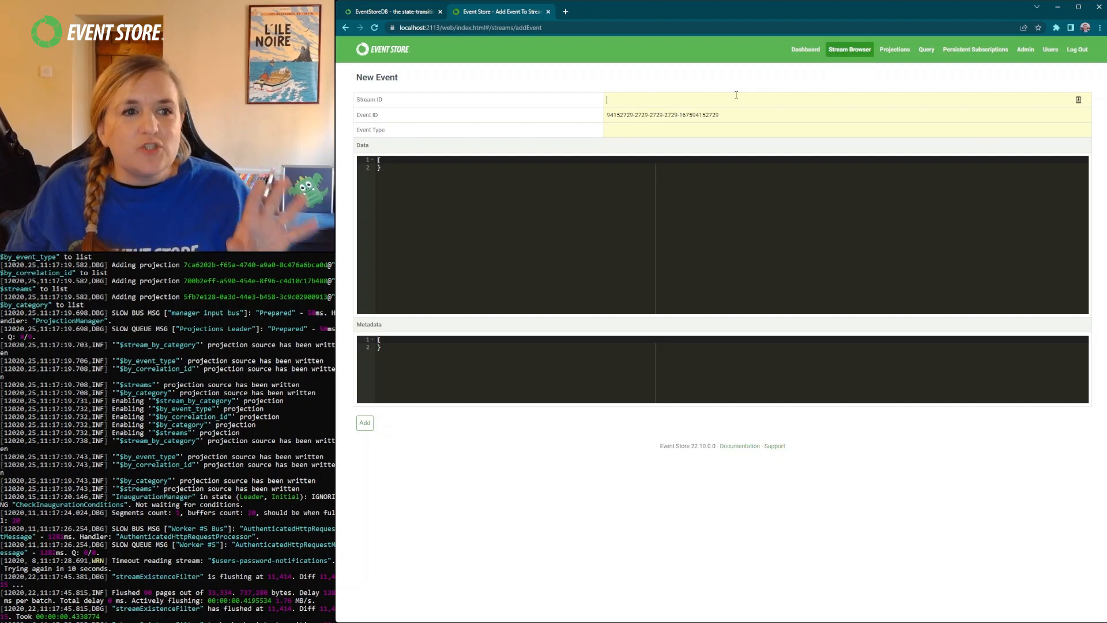
pyautogui.moveTo(816, 117)
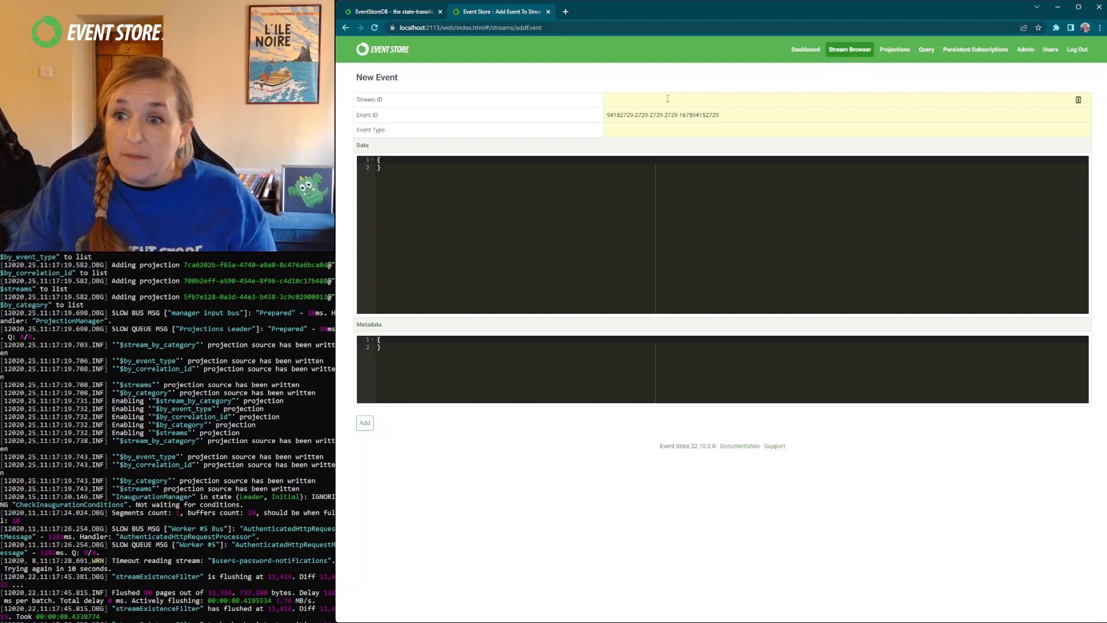
pyautogui.click(666, 99)
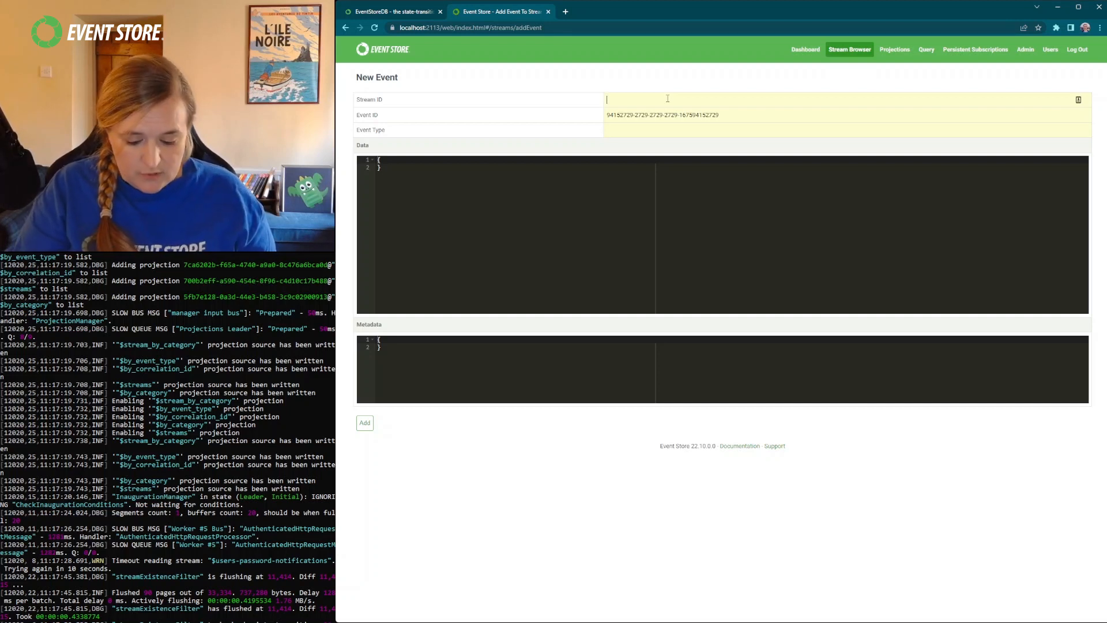
pyautogui.write('Order')
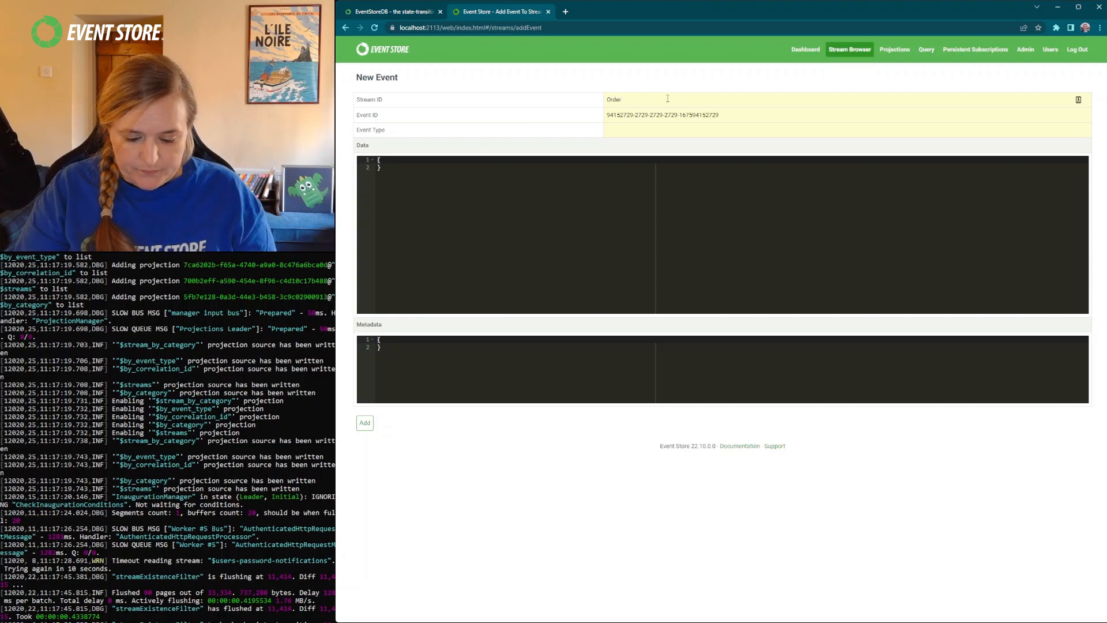
pyautogui.write('-123')
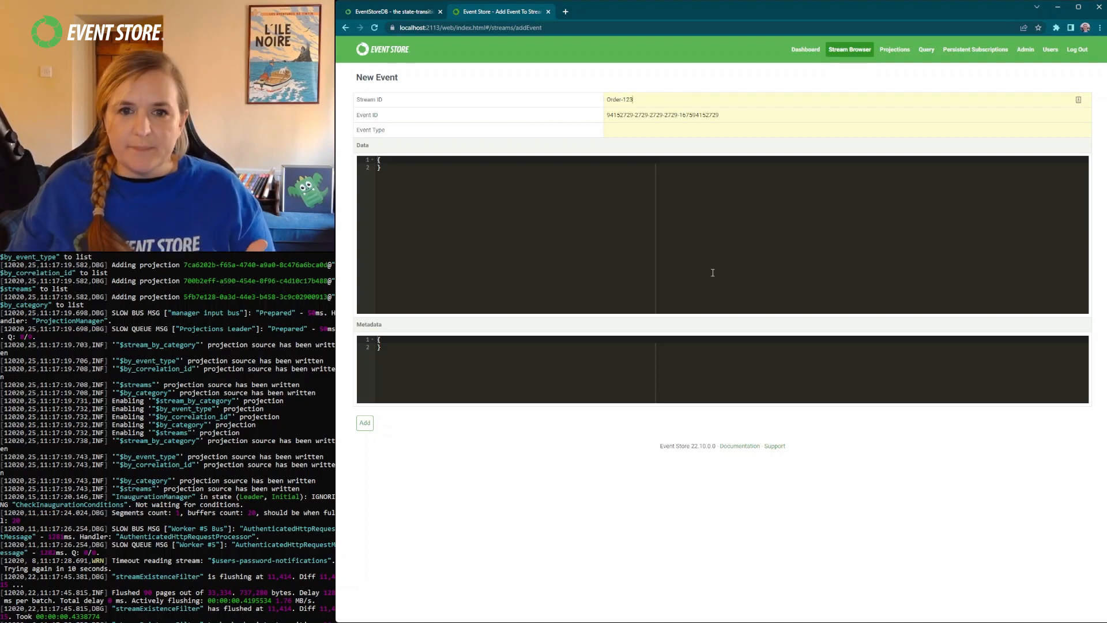
pyautogui.moveTo(622, 145)
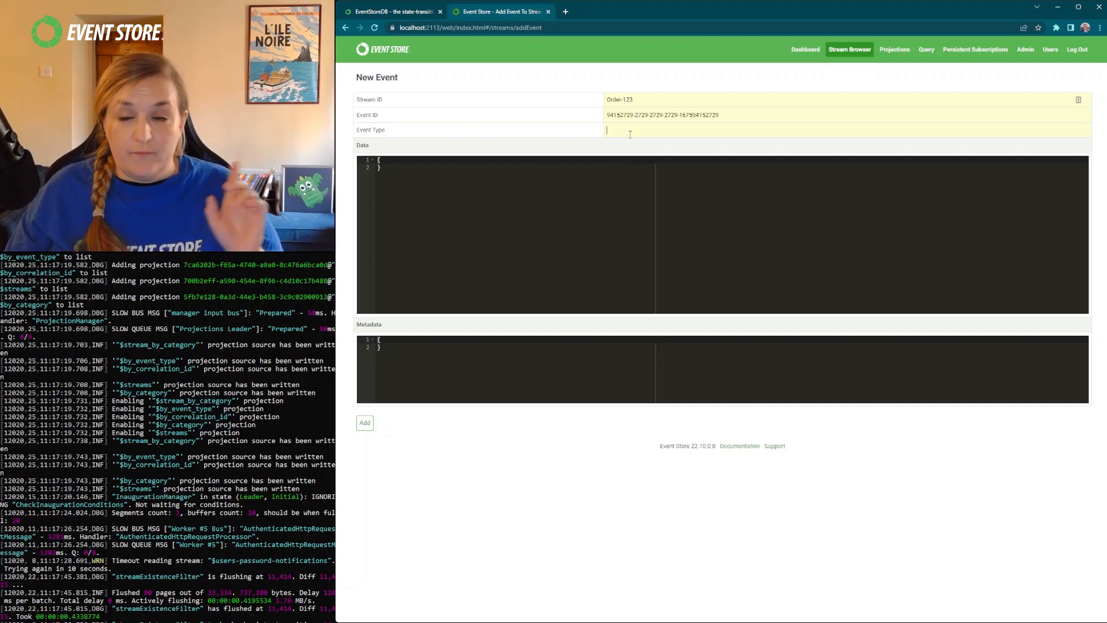
pyautogui.write('OrderSh')
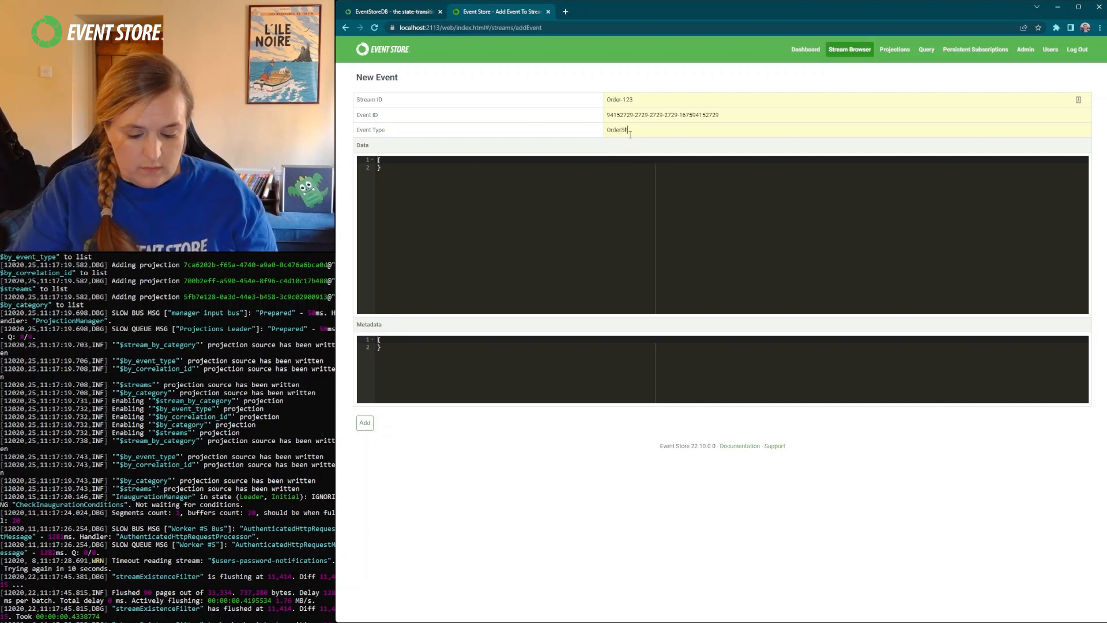
pyautogui.write('Shipped')
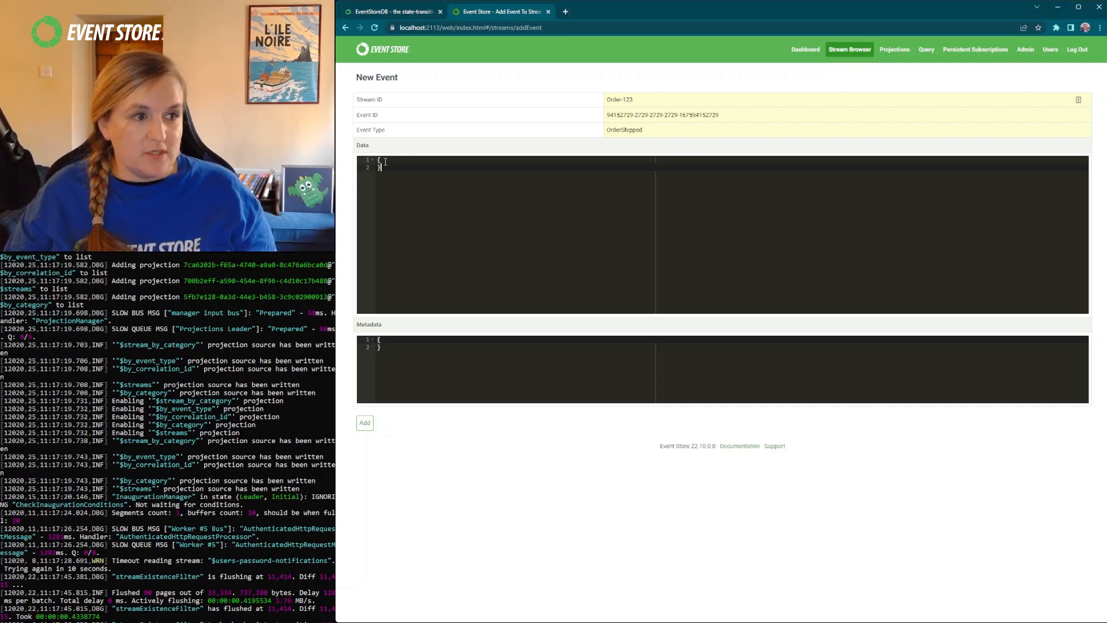
pyautogui.write('"greeting":"Hello, world!"')
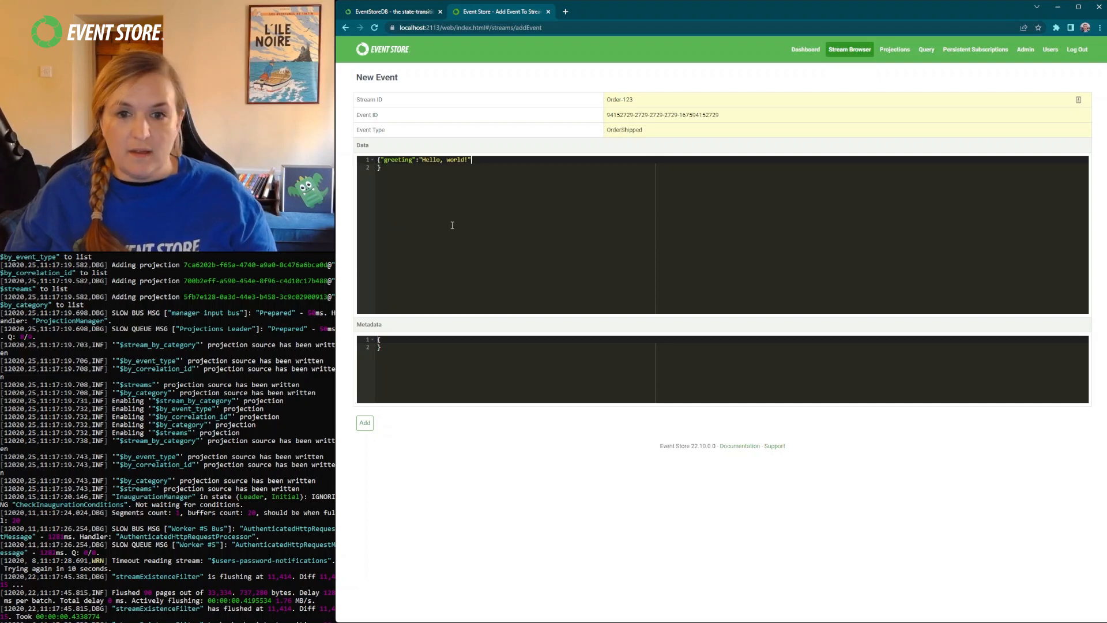
pyautogui.moveTo(360, 302)
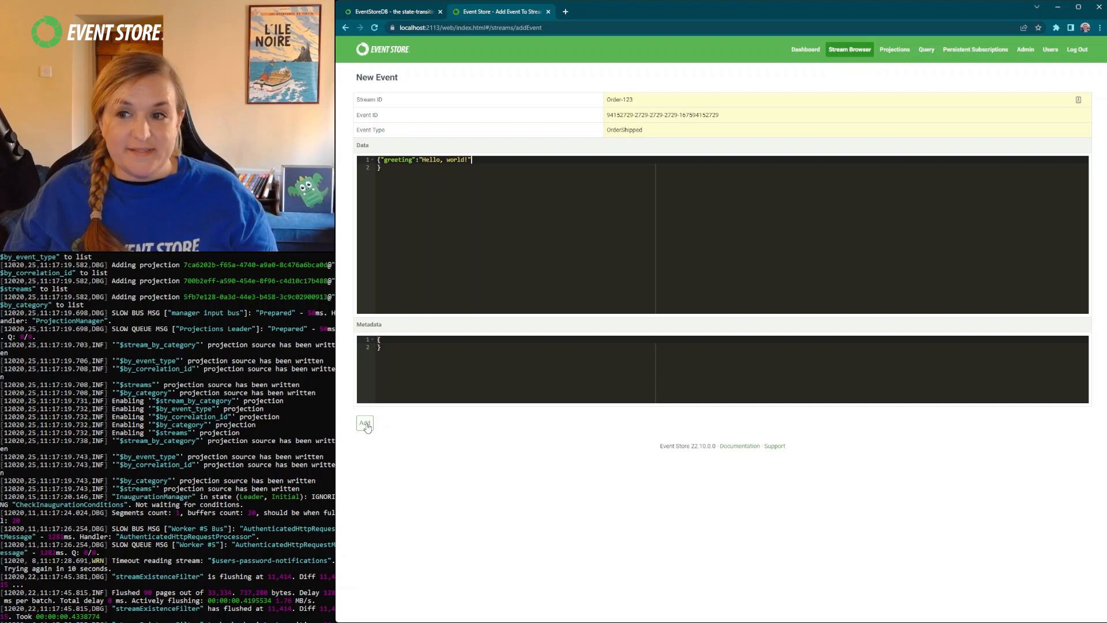
# Add the event, then view event 0@Order-123 from Recently Created Streams
pyautogui.click(364, 422)
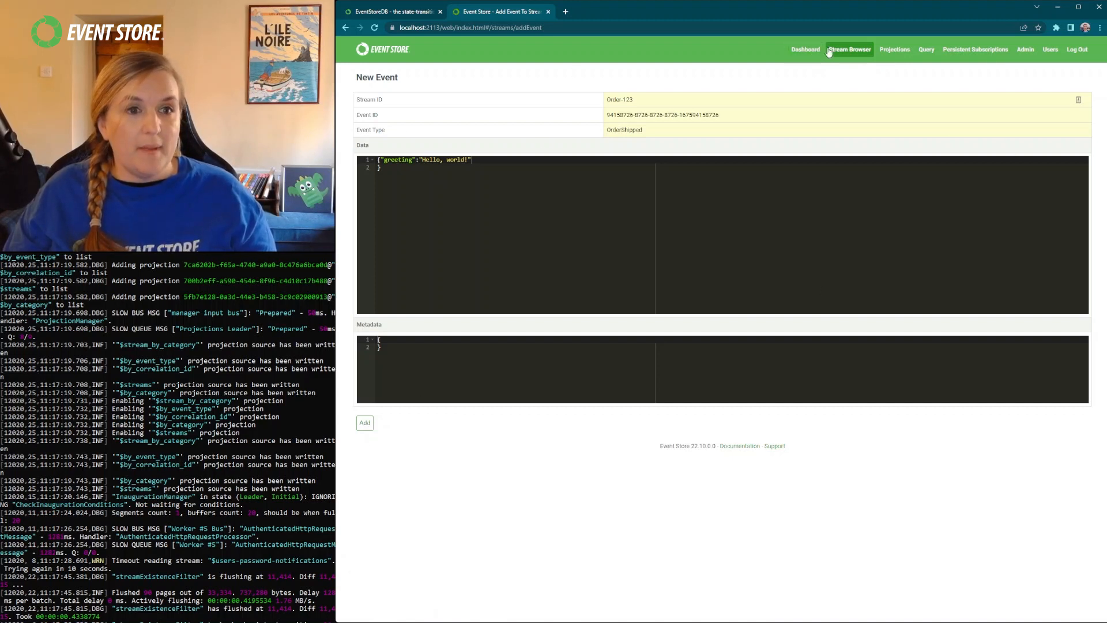
pyautogui.click(849, 49)
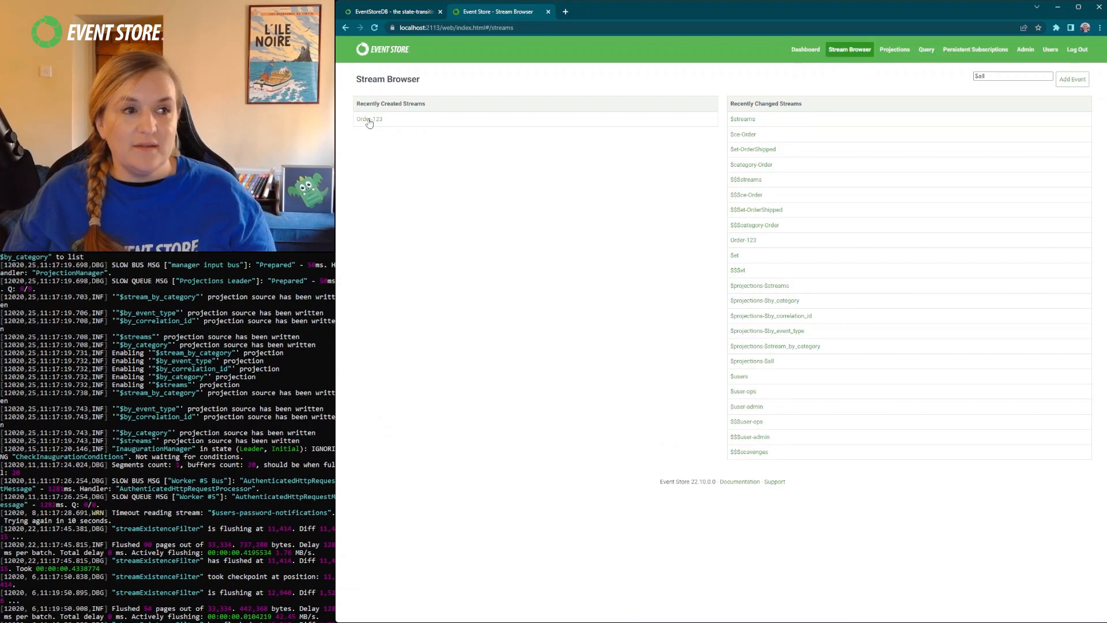
pyautogui.moveTo(381, 127)
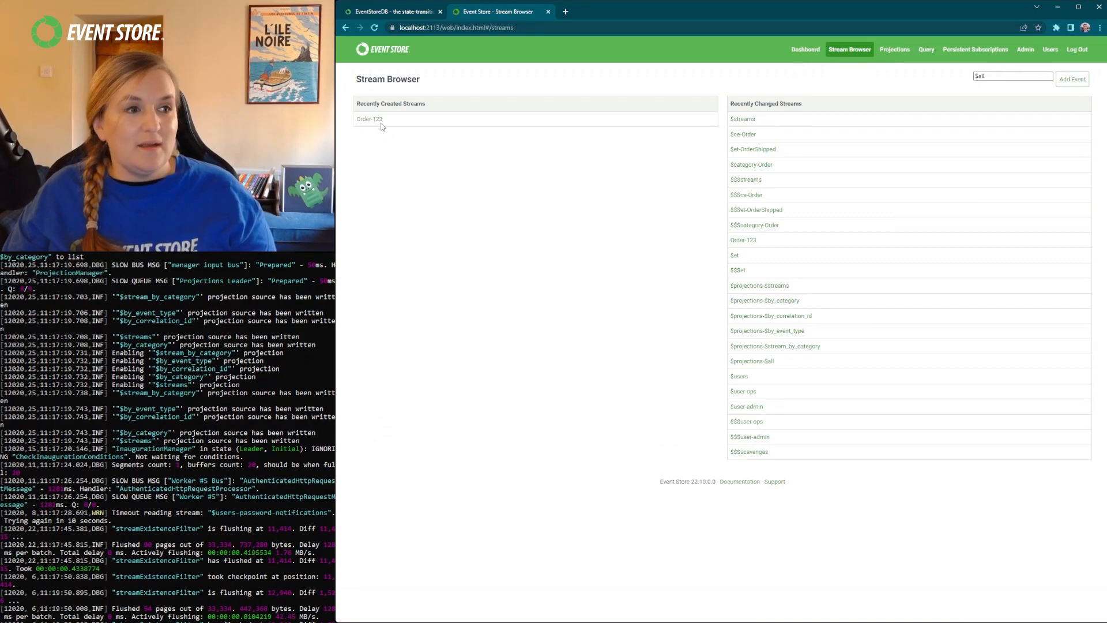
pyautogui.click(369, 118)
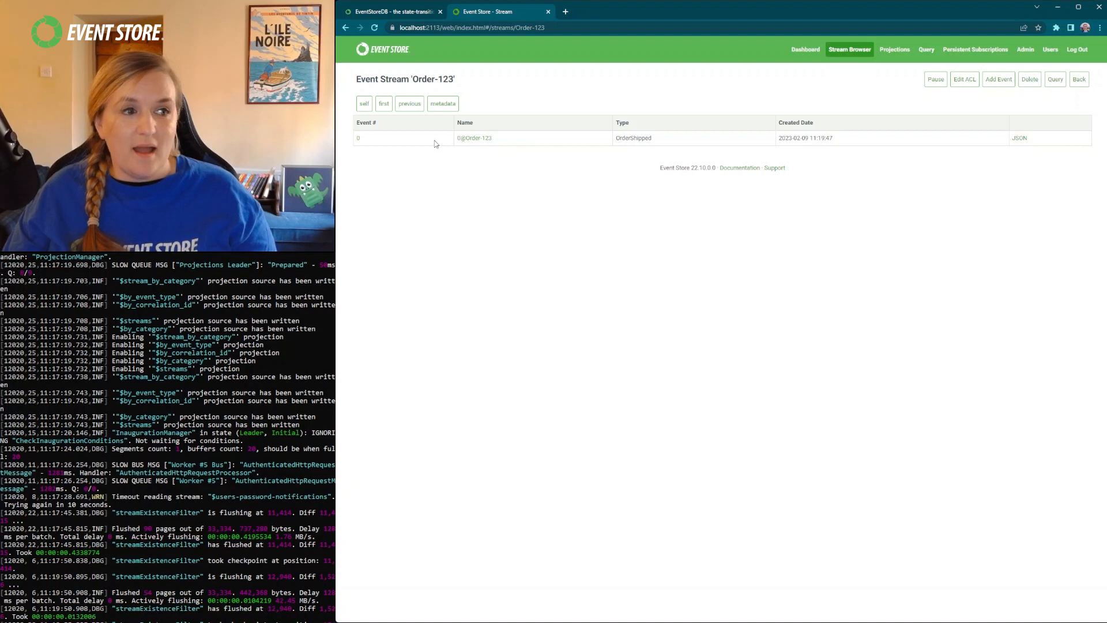
pyautogui.moveTo(474, 138)
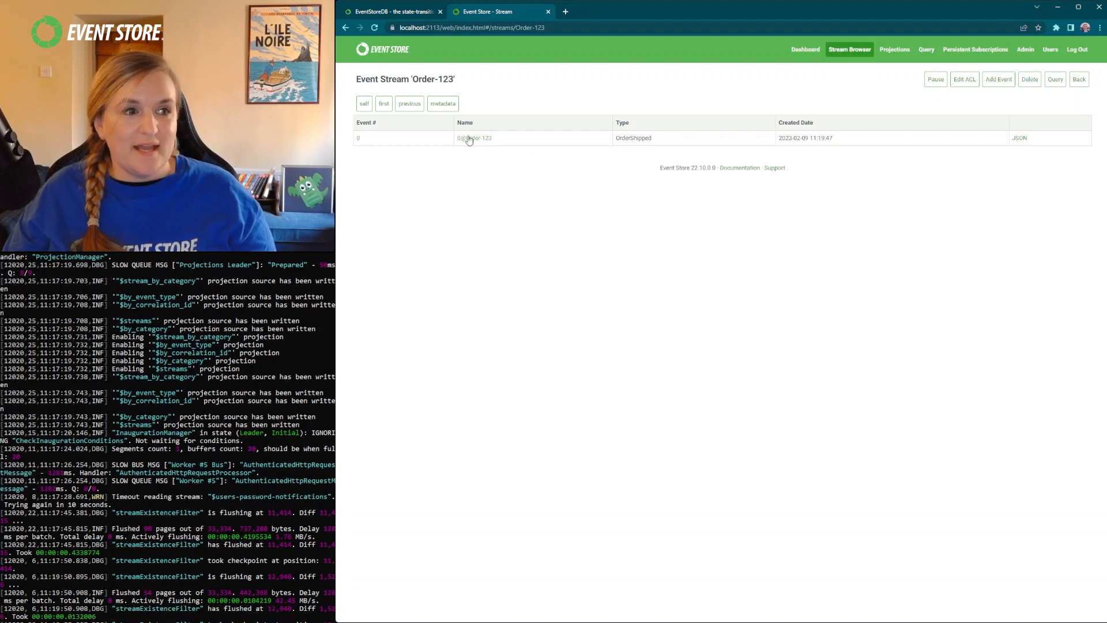
pyautogui.click(473, 138)
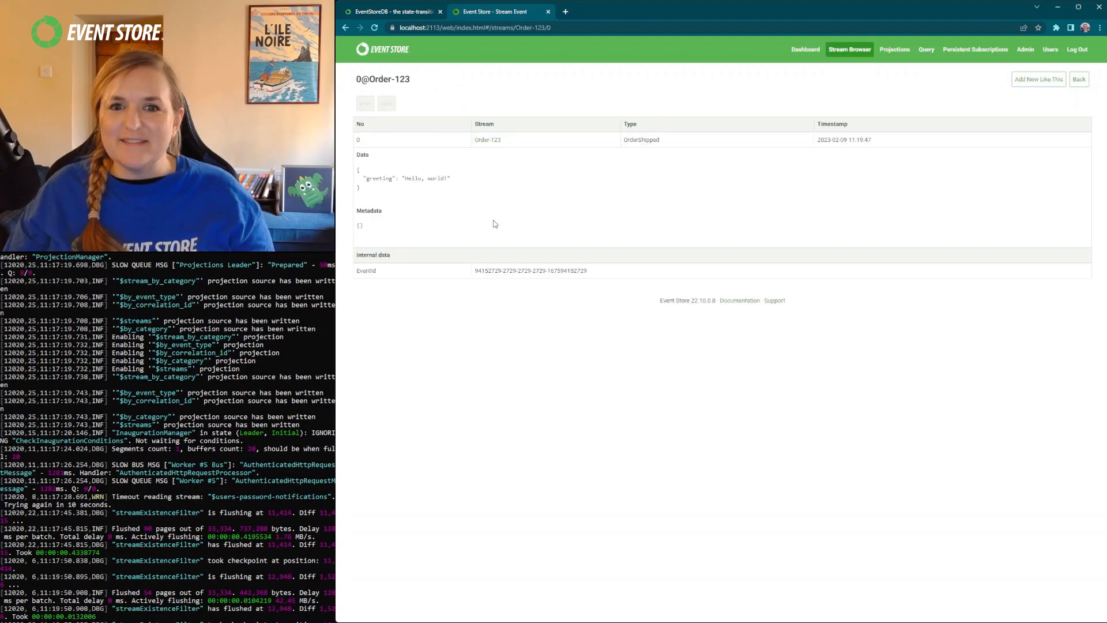
pyautogui.moveTo(821, 367)
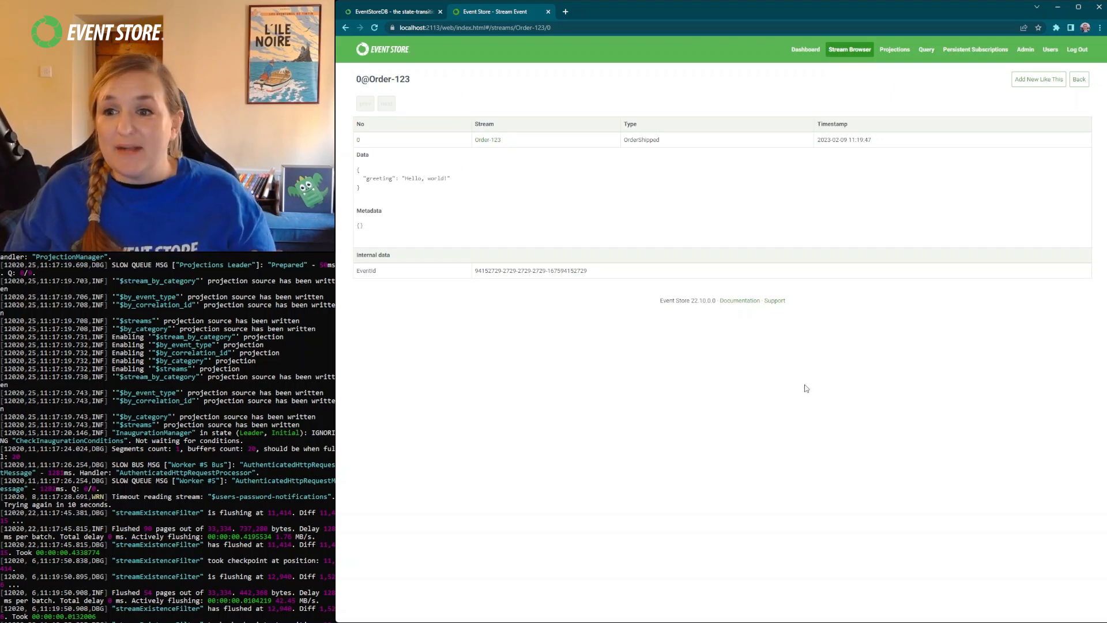
pyautogui.moveTo(825, 365)
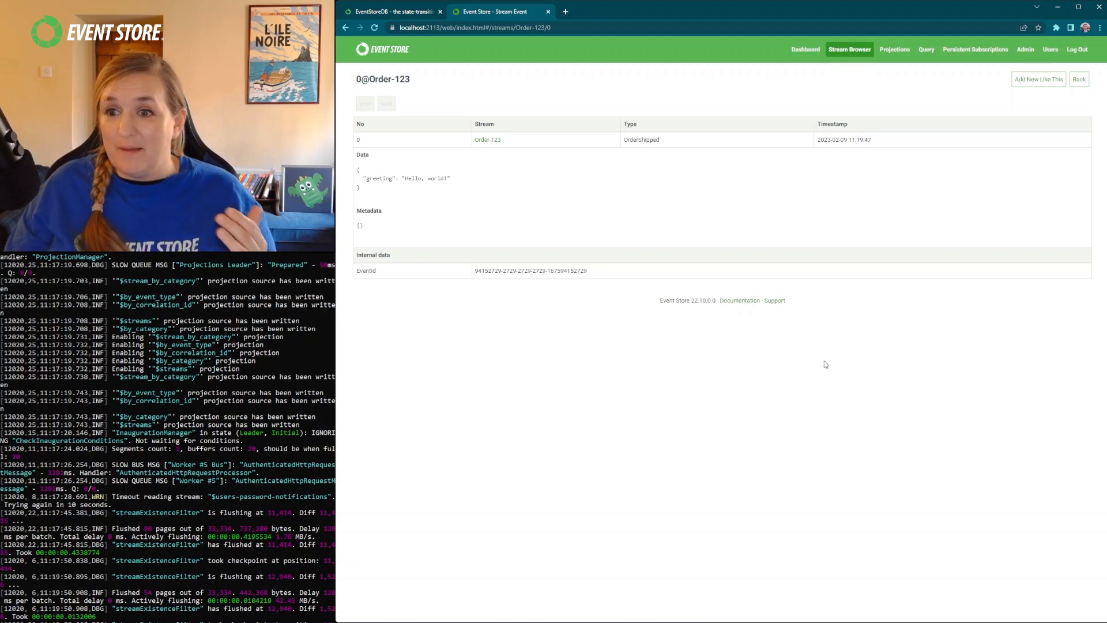